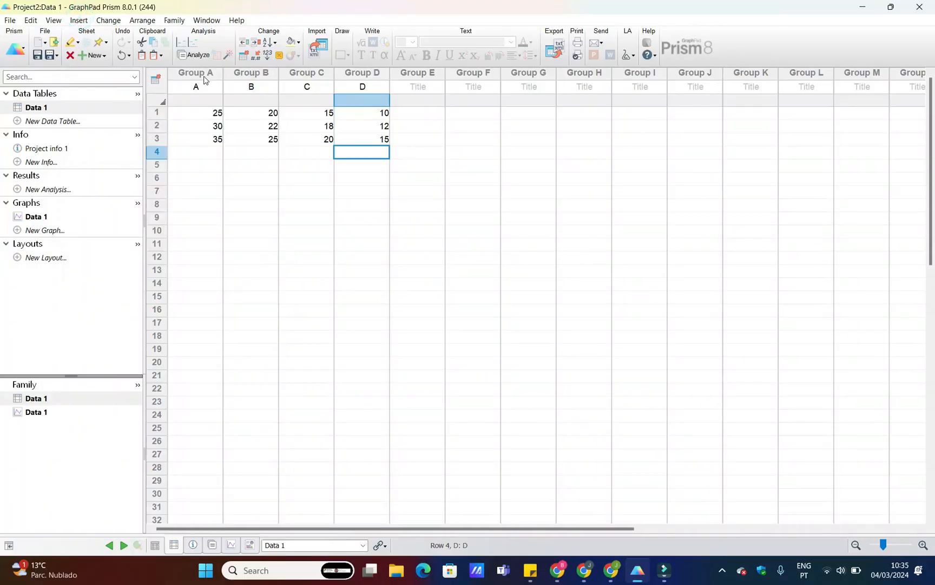
# Step: Create a new column bar graph of the mean with SD from the groups A–D data
pyautogui.click(361, 73)
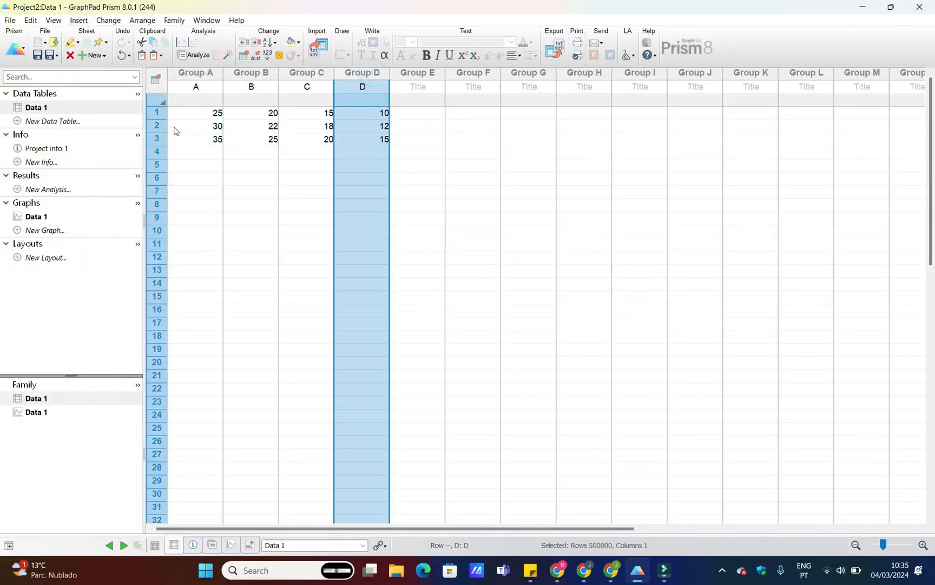
pyautogui.click(77, 19)
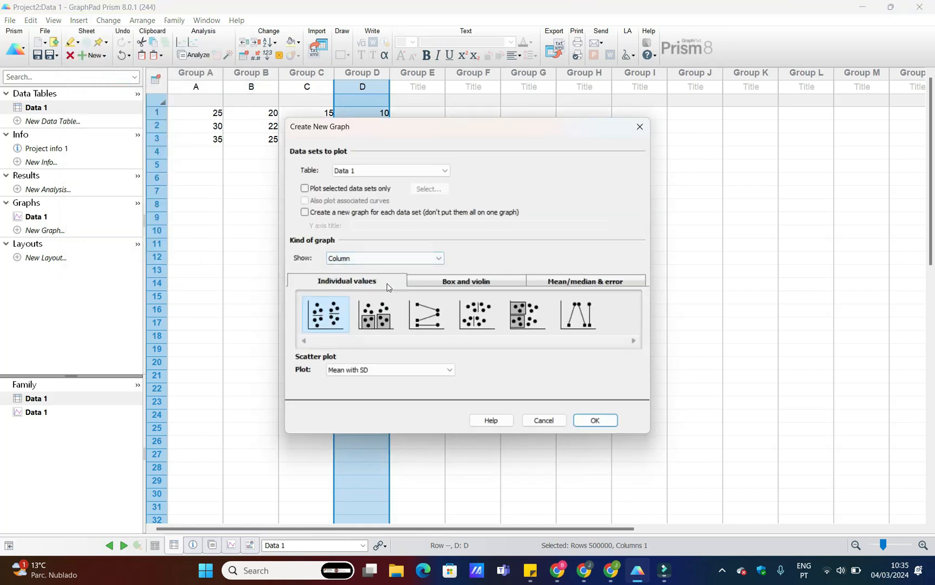
pyautogui.click(586, 281)
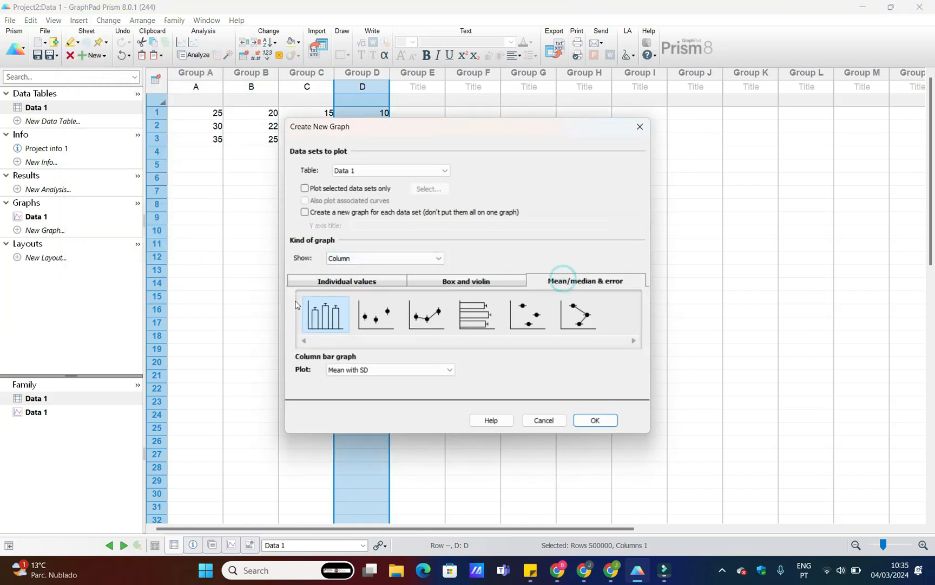
pyautogui.click(390, 369)
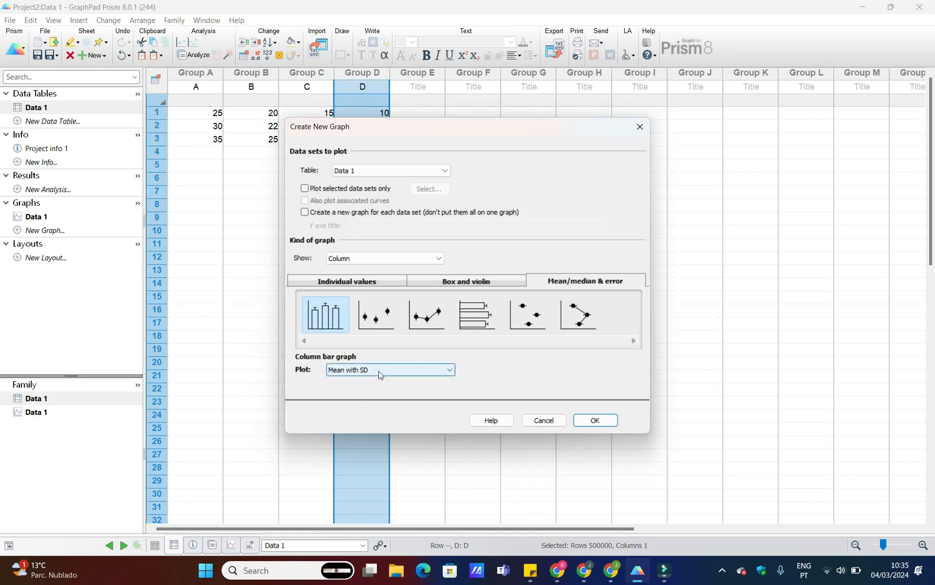
pyautogui.click(595, 420)
pyautogui.write('T')
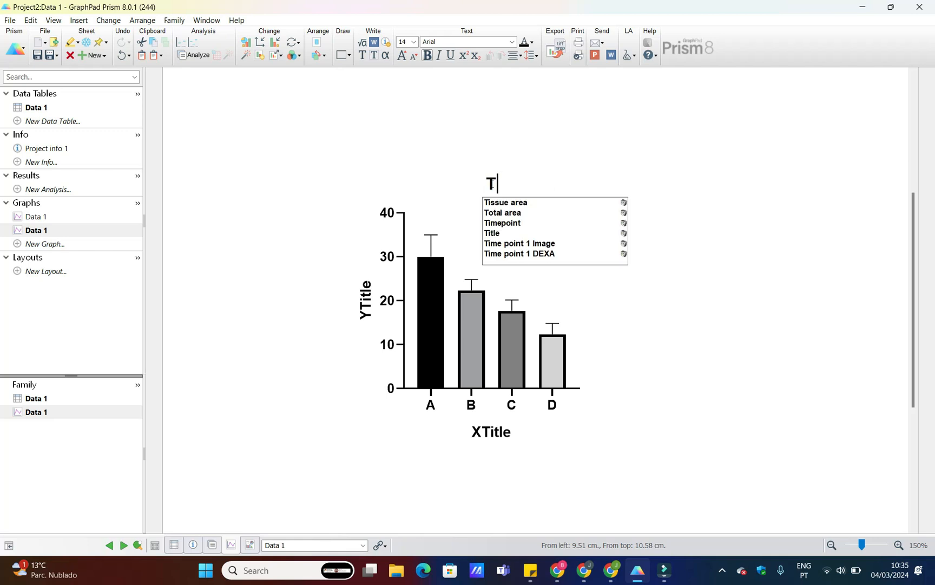
# Step: Title the graph 'Title for the data' and name the X axis 'Groups'
pyautogui.write('itle for the data')
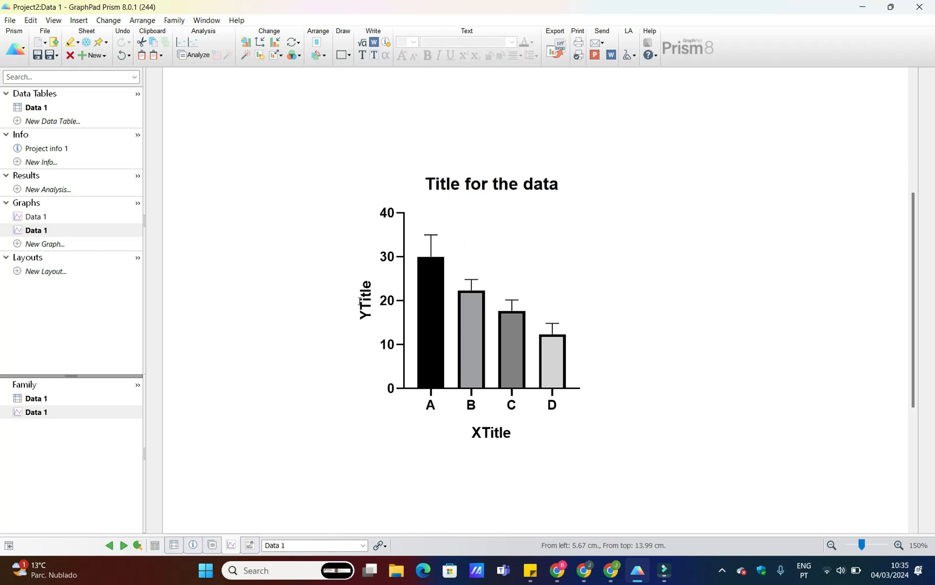
pyautogui.click(490, 432)
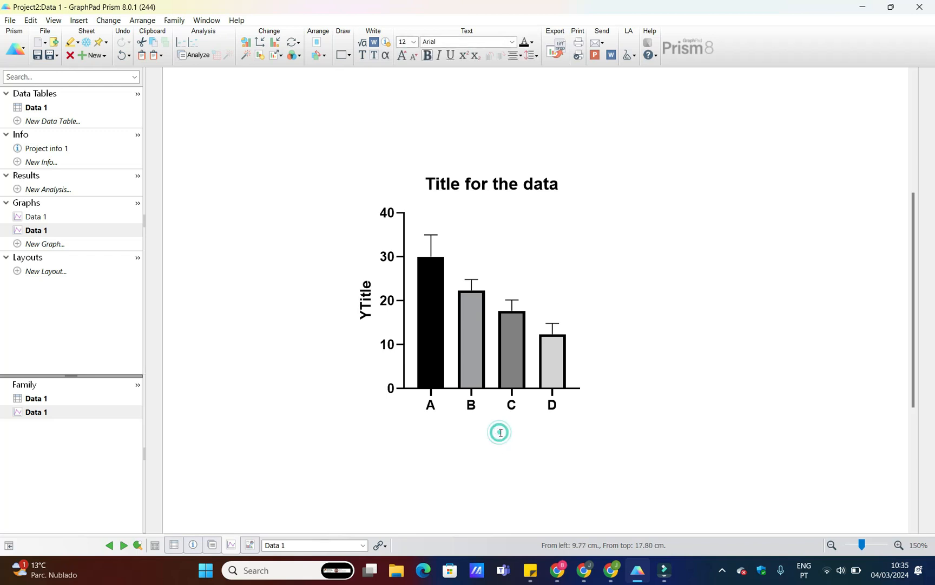
pyautogui.write('Groups')
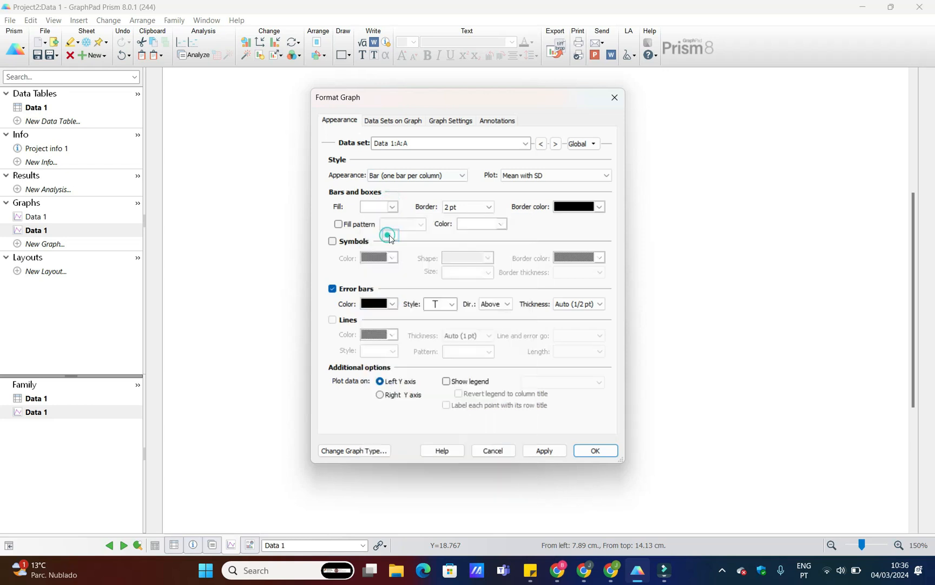
# Step: Keep bar A white and give bars B, C and D green fills in Format Graph
pyautogui.click(594, 450)
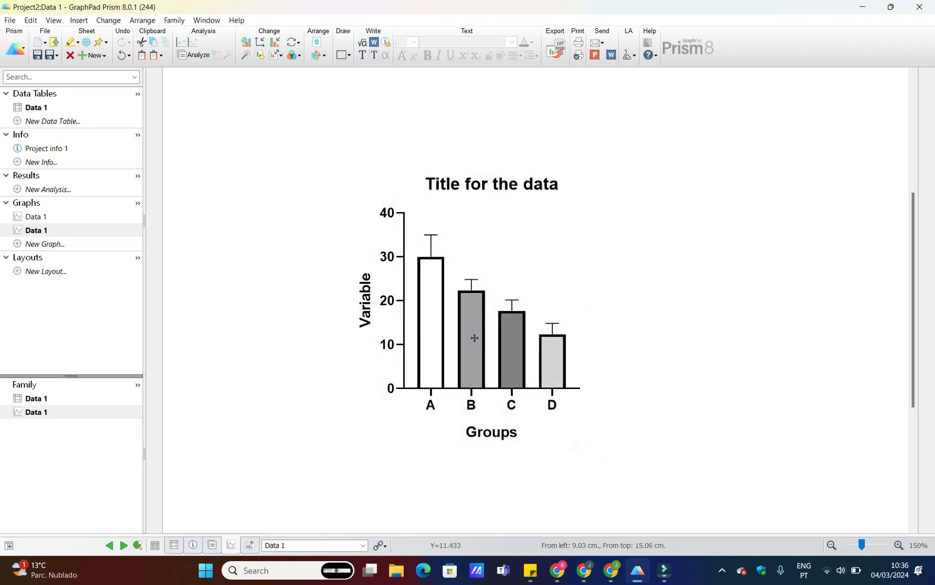
pyautogui.doubleClick(471, 337)
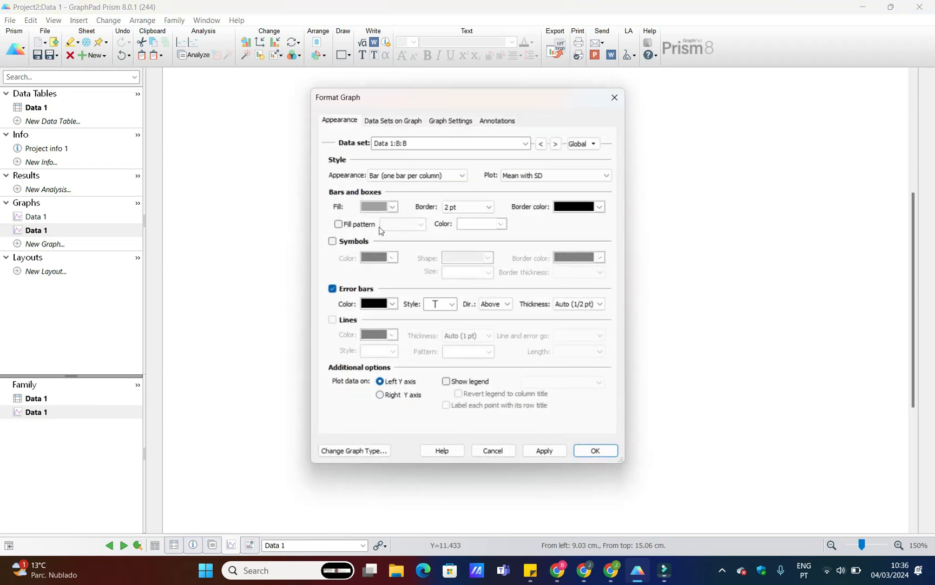
pyautogui.click(392, 207)
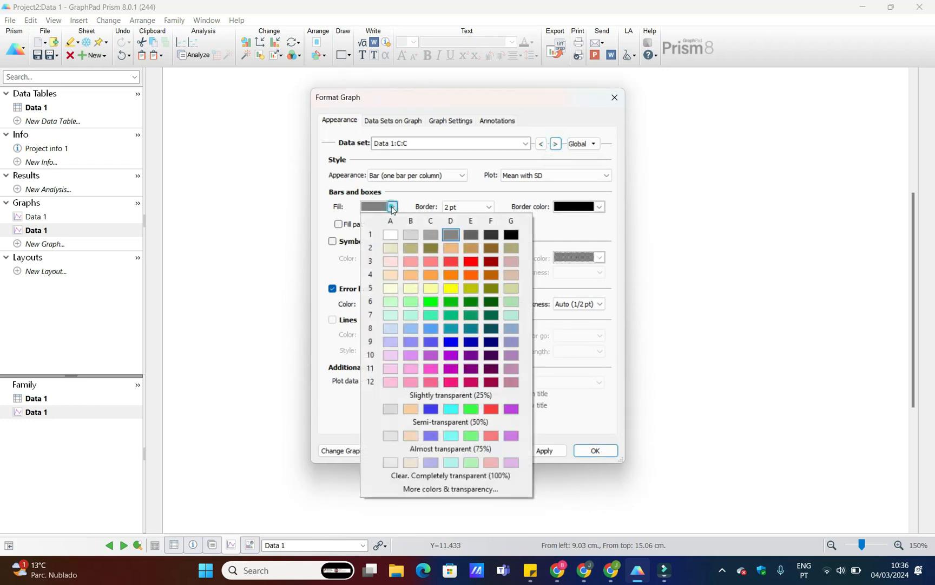
pyautogui.click(554, 144)
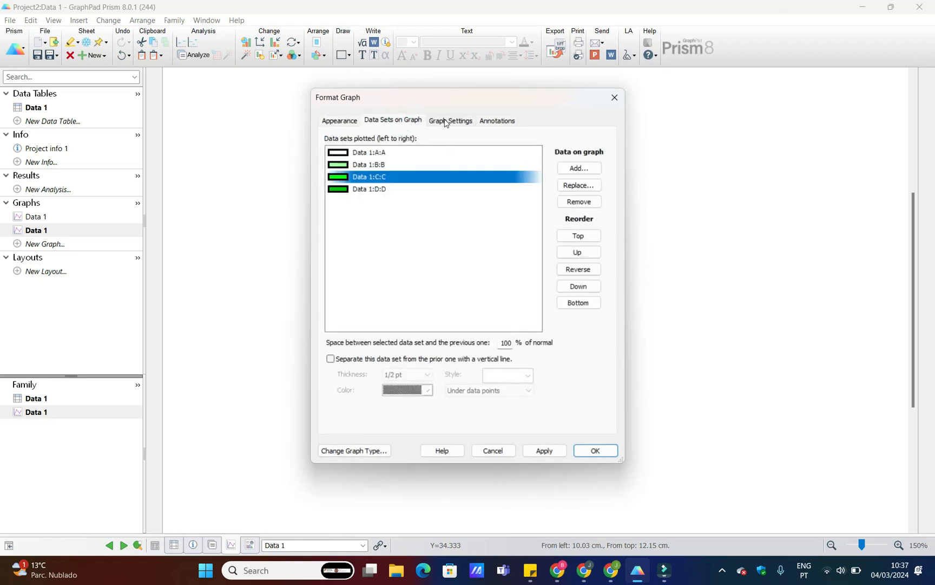
# Step: Separate data set C from B with a thin black vertical line and apply it
pyautogui.click(330, 358)
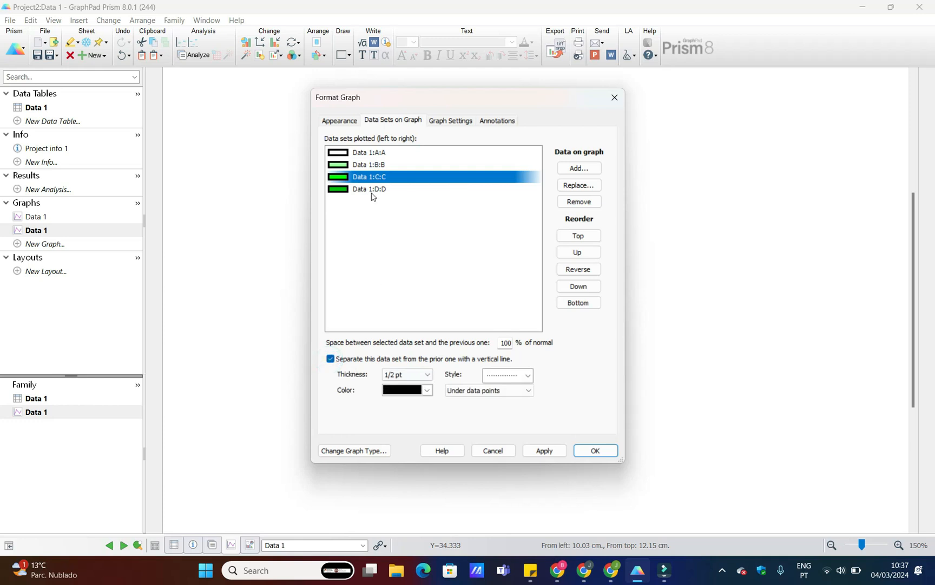
pyautogui.click(594, 450)
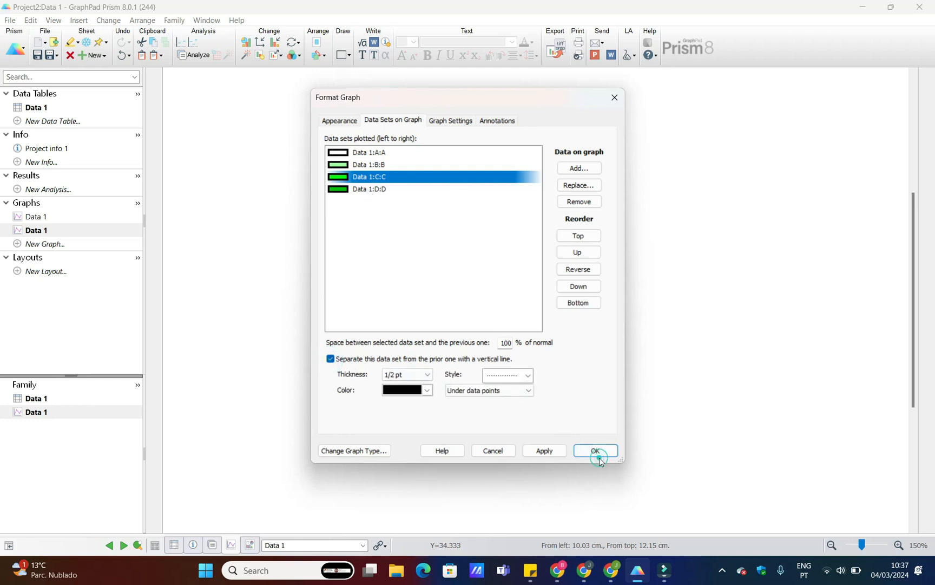
pyautogui.click(594, 450)
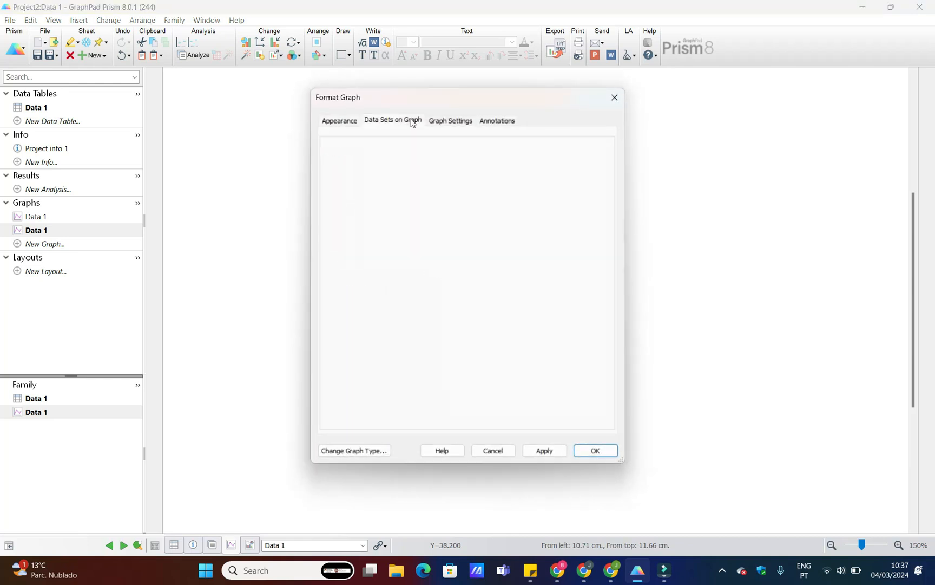
# Step: Set the space between columns to 40% in Graph Settings
pyautogui.click(450, 120)
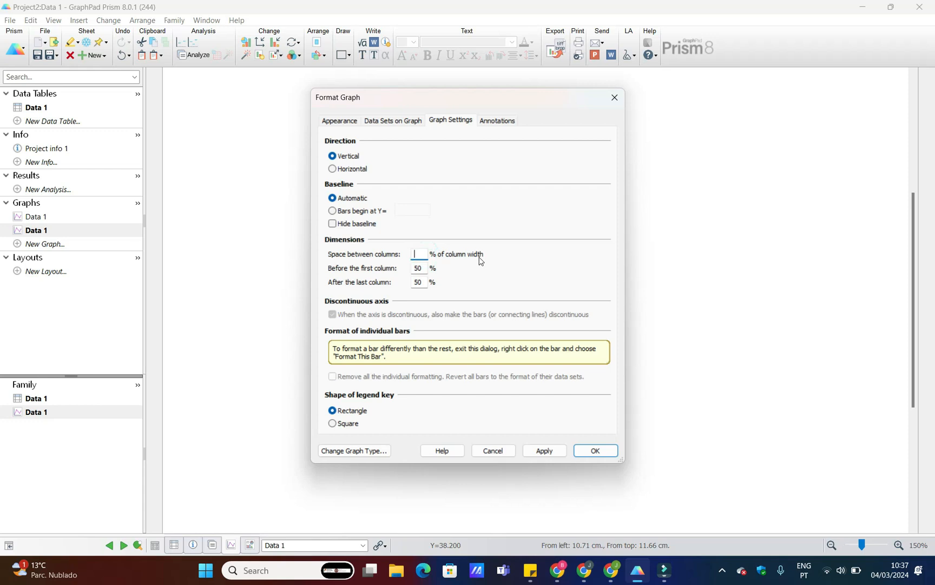
pyautogui.write('40')
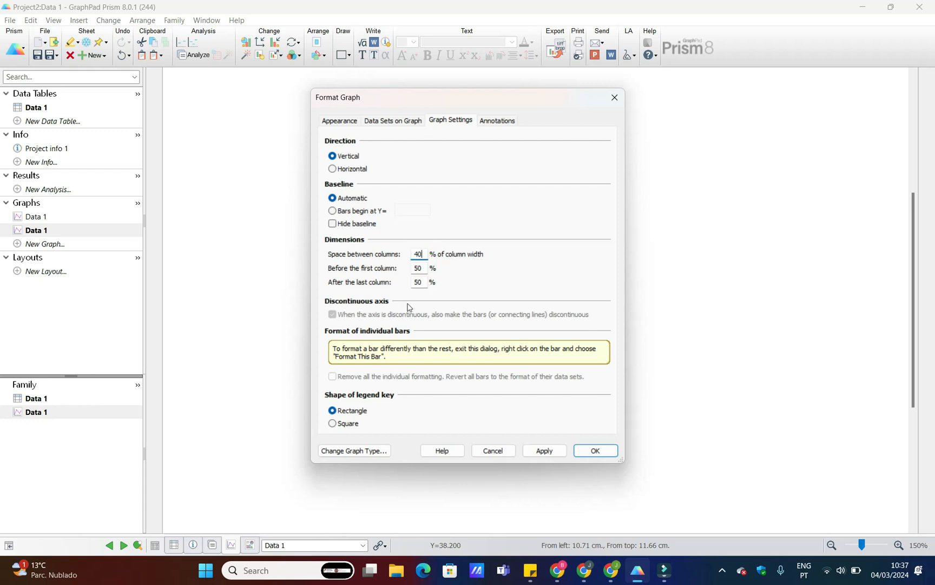
pyautogui.click(594, 451)
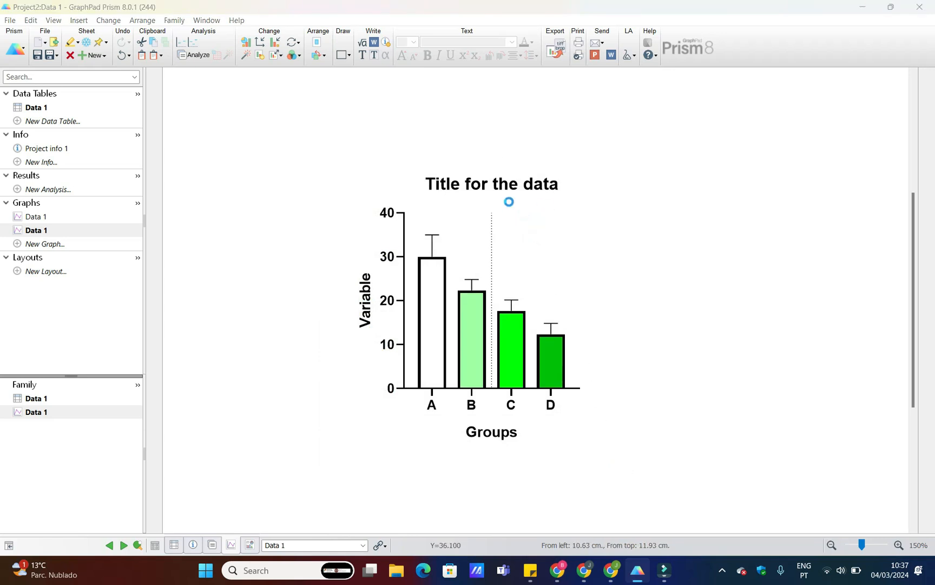
# Step: Write each group's mean value vertically inside its bar via the Annotations settings
pyautogui.doubleClick(507, 201)
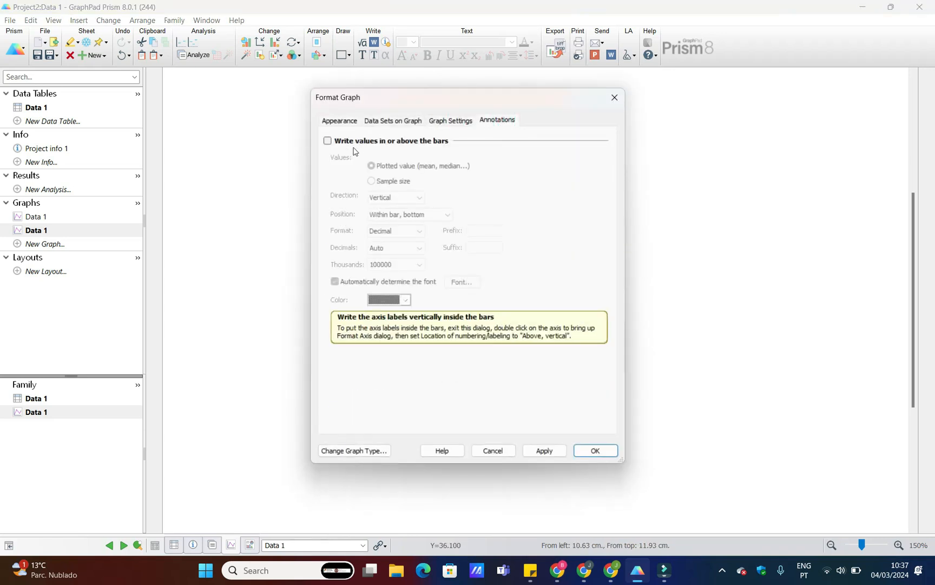
pyautogui.click(327, 140)
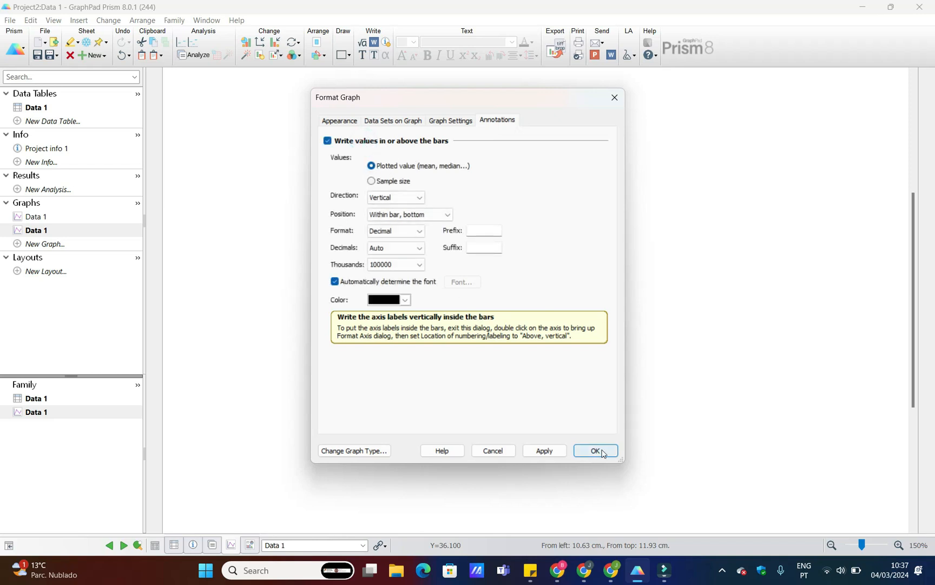
pyautogui.click(595, 451)
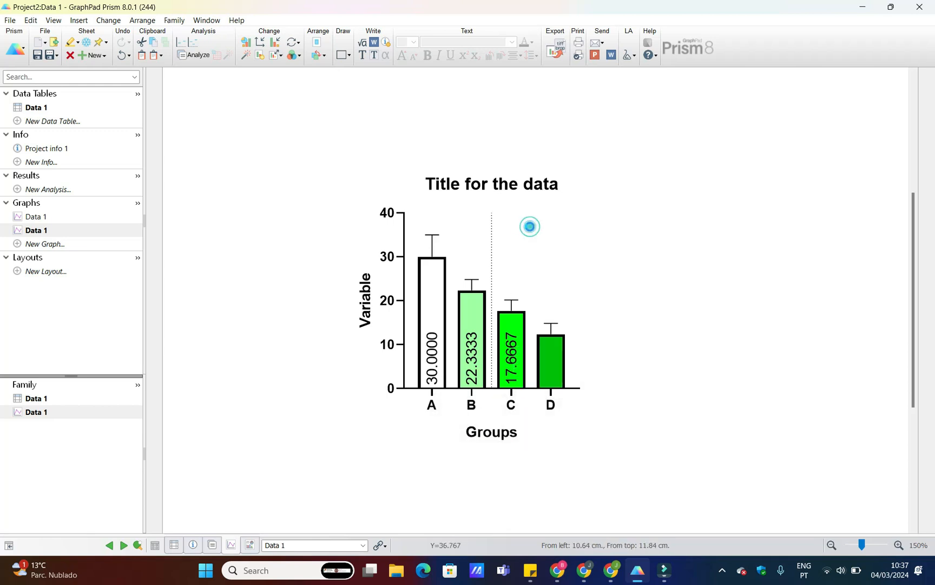
# Step: Keep the decimal number format and write the bar values horizontally
pyautogui.doubleClick(529, 227)
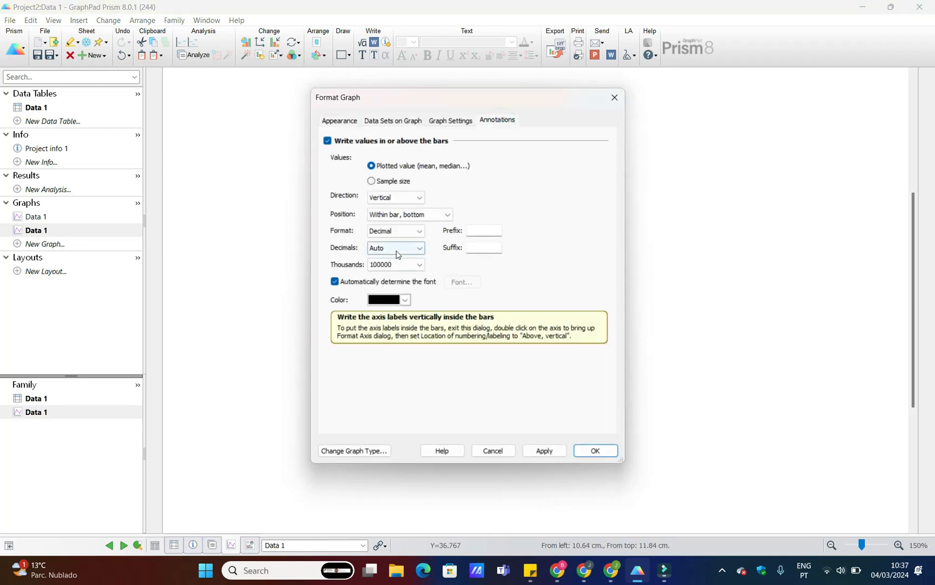
pyautogui.click(417, 230)
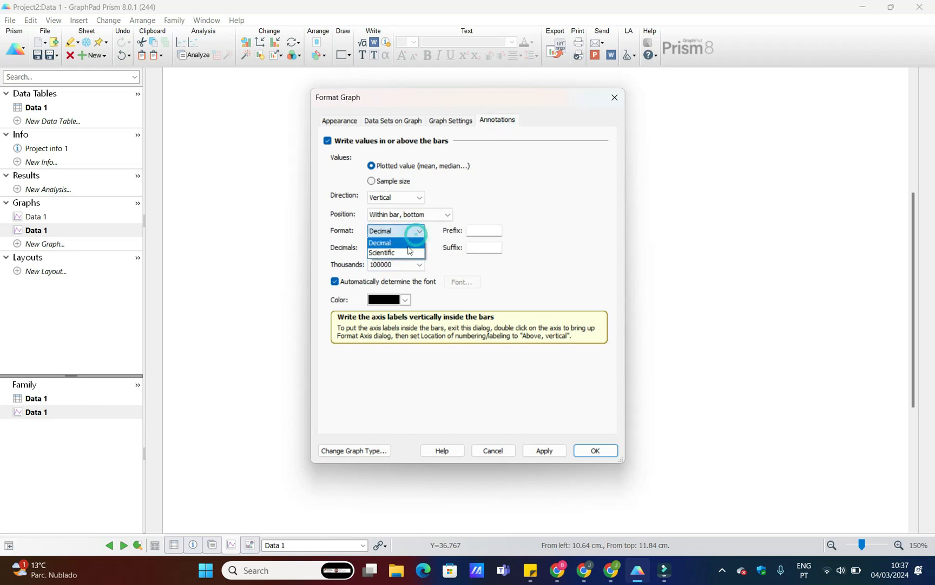
pyautogui.click(380, 242)
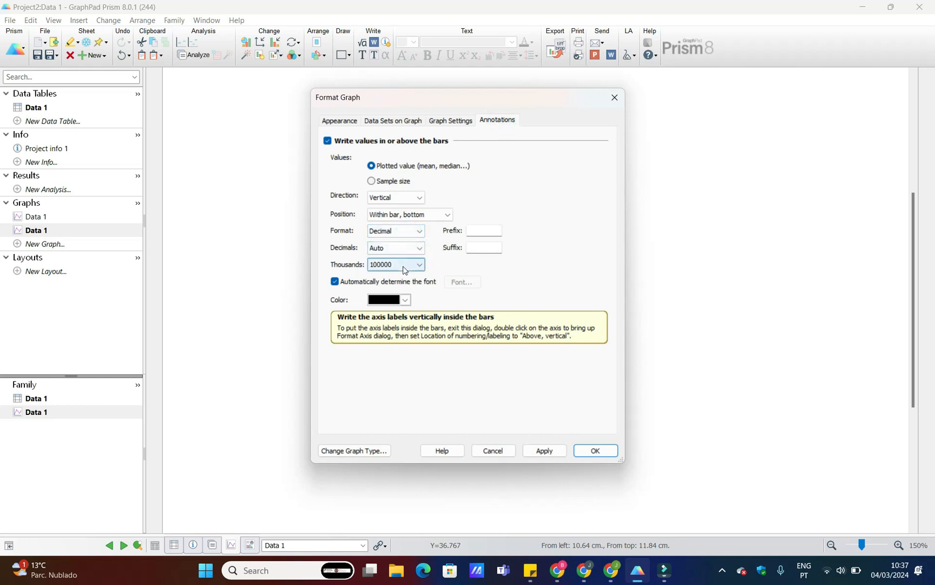
pyautogui.click(418, 264)
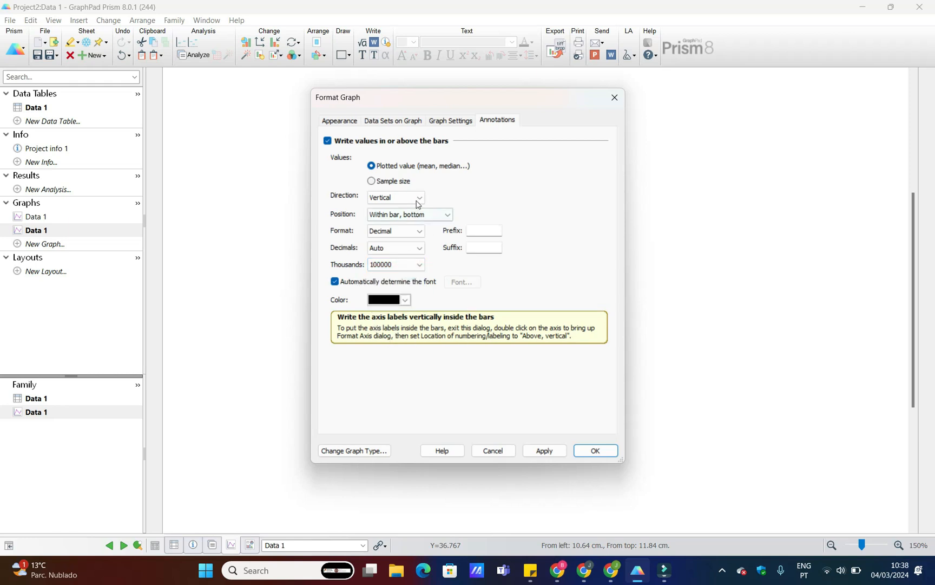
pyautogui.click(396, 197)
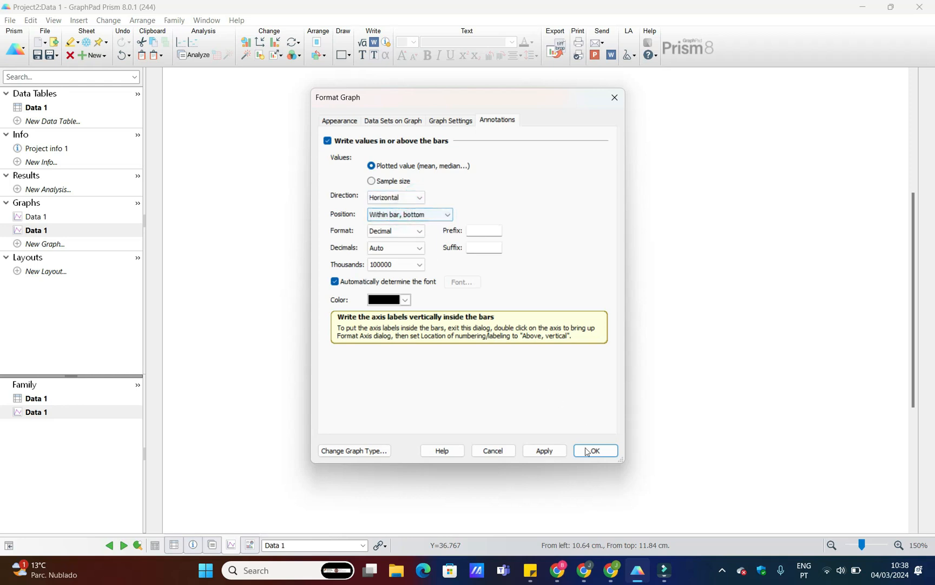
pyautogui.click(594, 451)
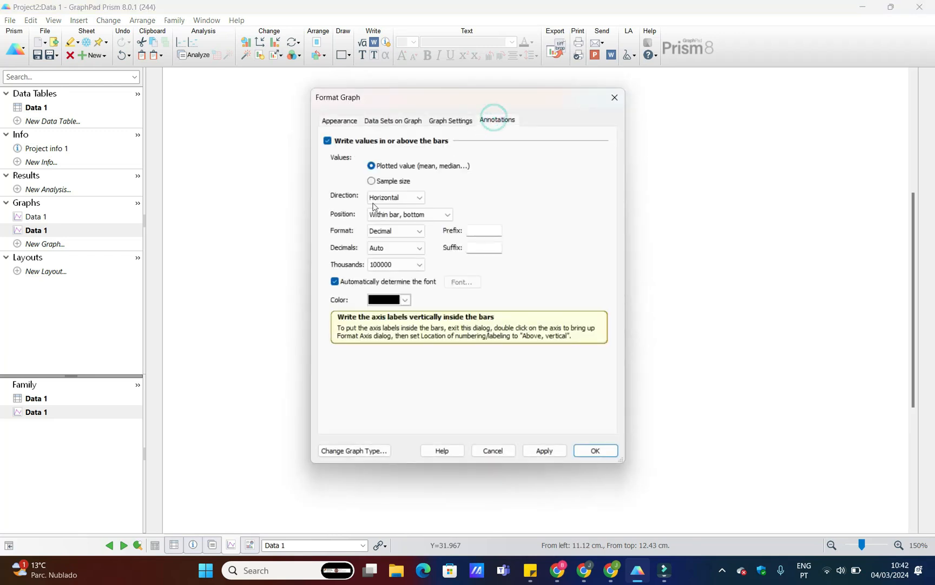
# Step: Place the values at the top within each bar, then open File > Export for the graph
pyautogui.click(408, 215)
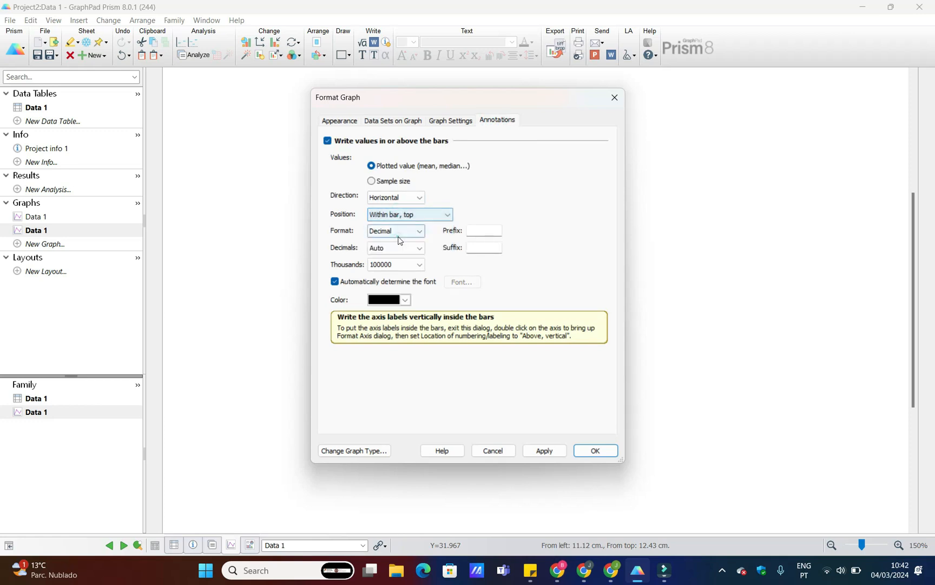
pyautogui.click(595, 450)
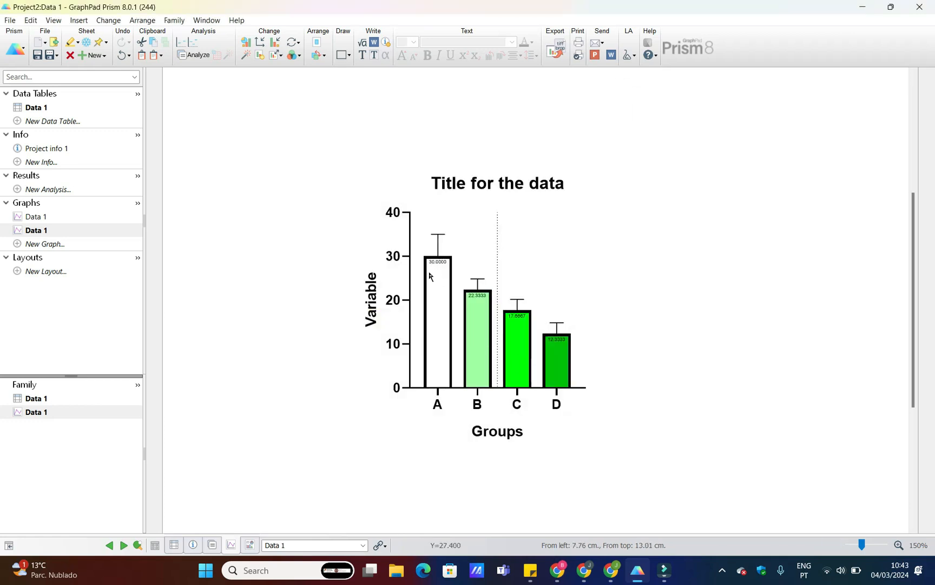
pyautogui.moveTo(676, 400)
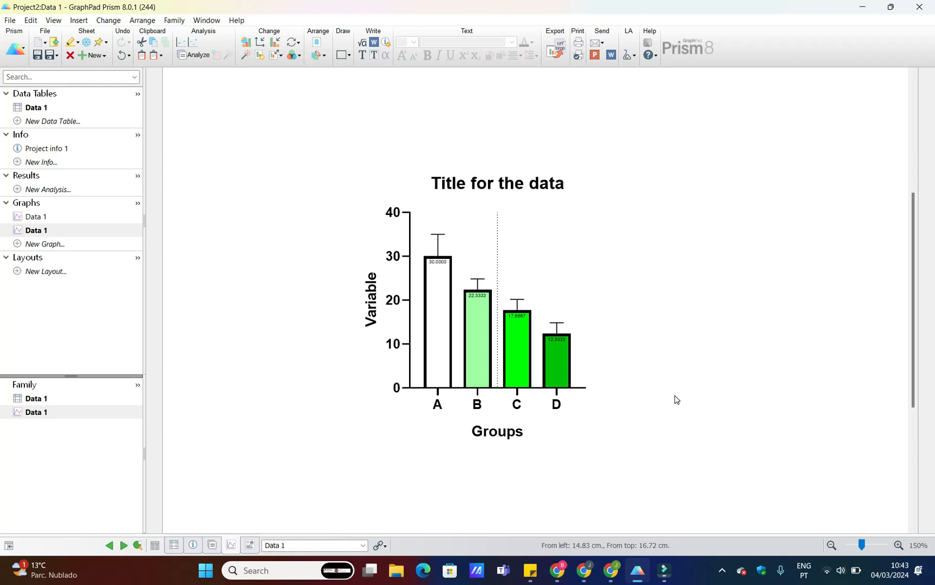
pyautogui.click(10, 20)
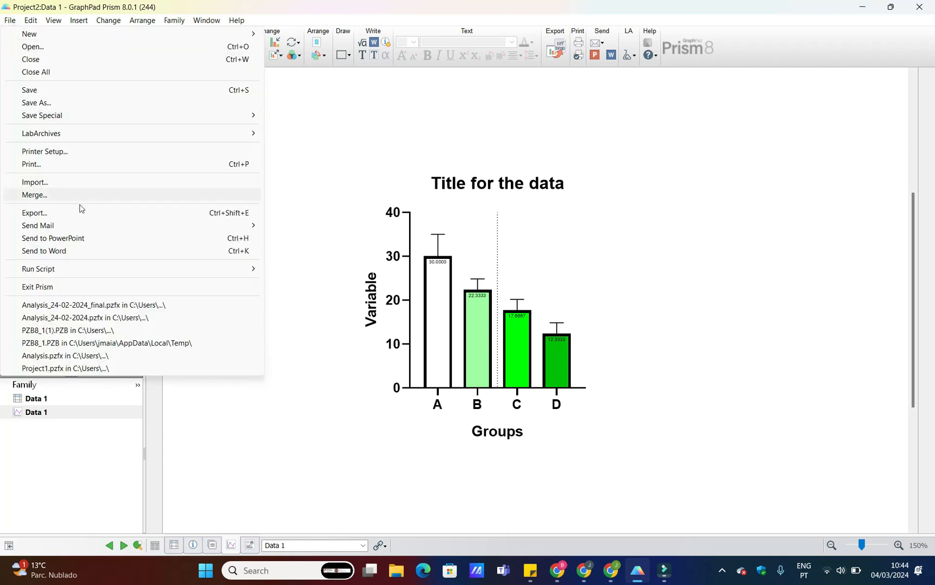
pyautogui.click(33, 214)
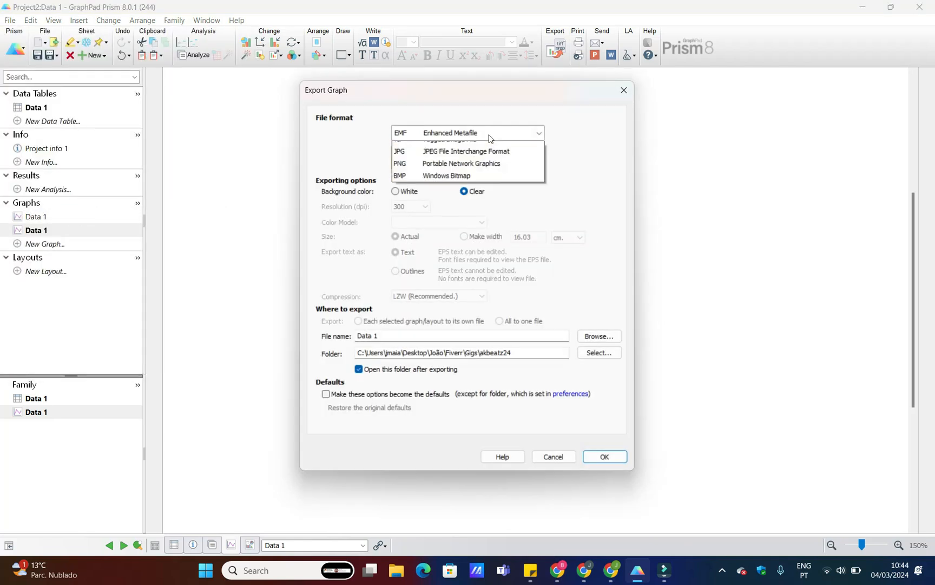